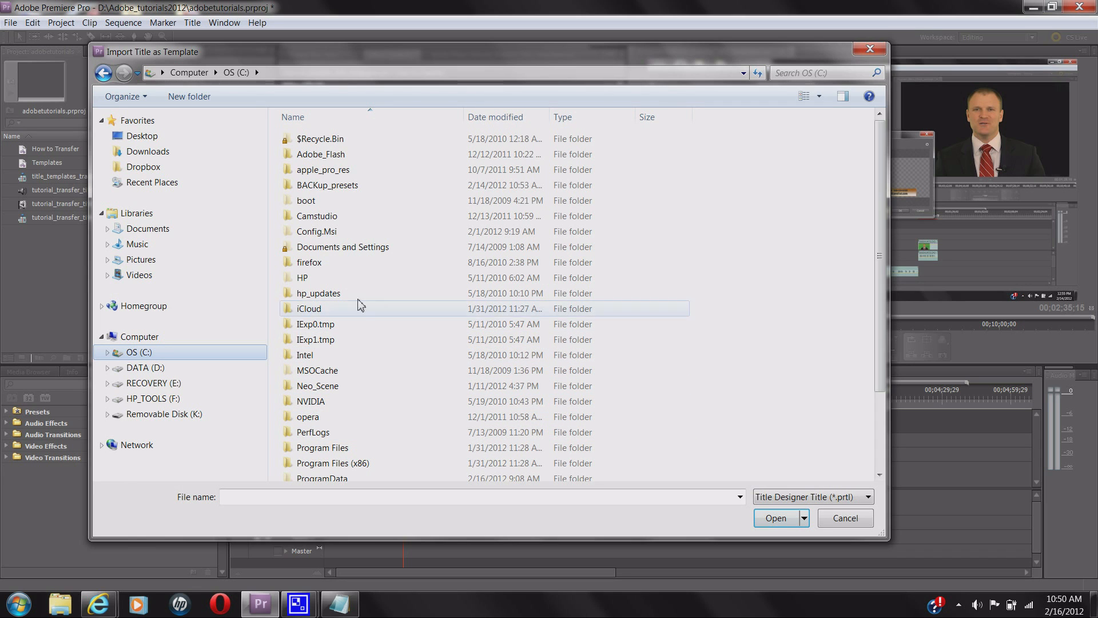
Browse from drive C into Users and then into the personal user folder
scroll("down", 3)
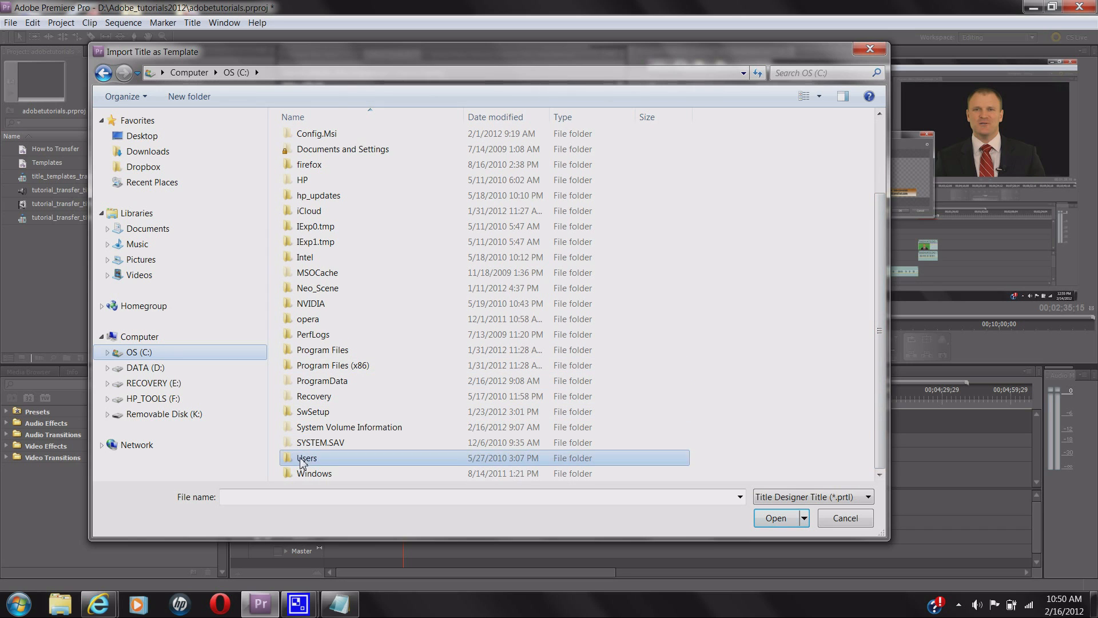
double_click(306, 457)
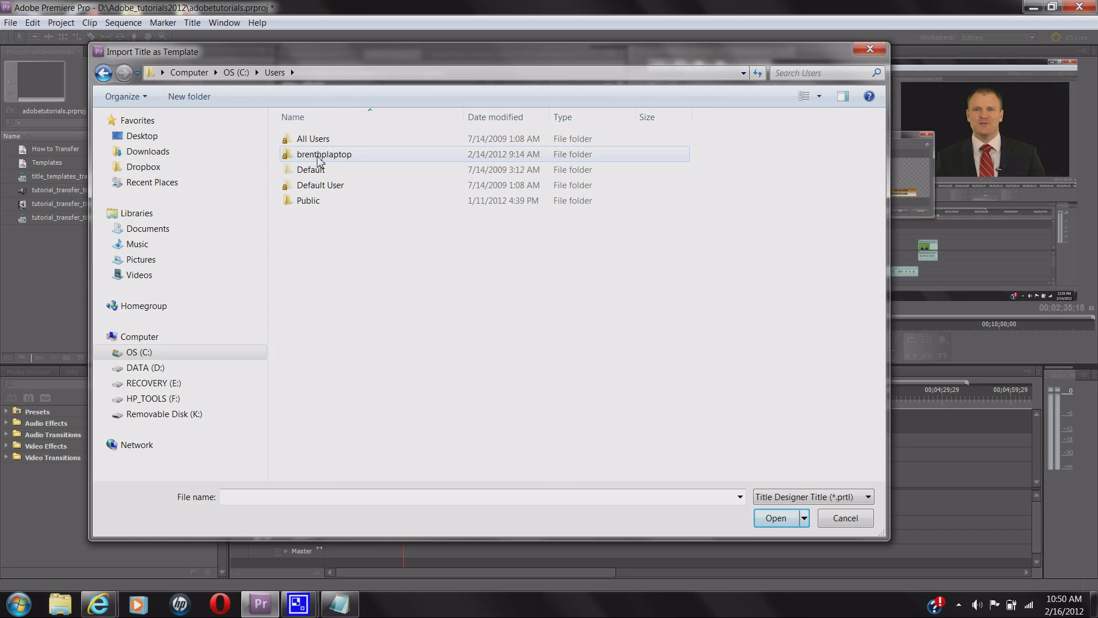
mouse_move(323, 154)
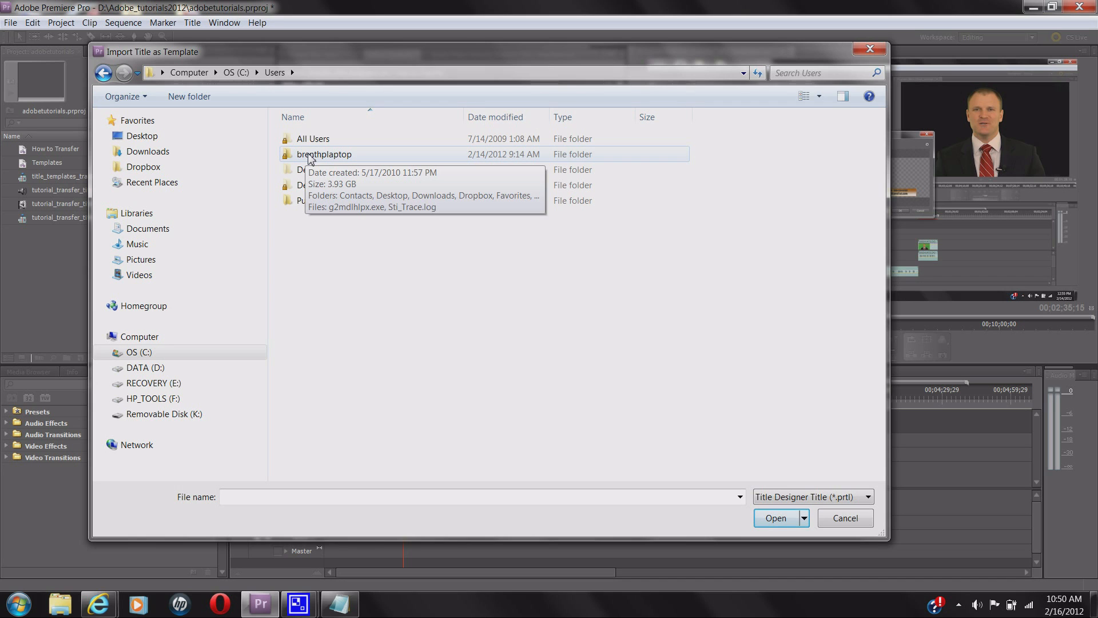
mouse_move(299, 157)
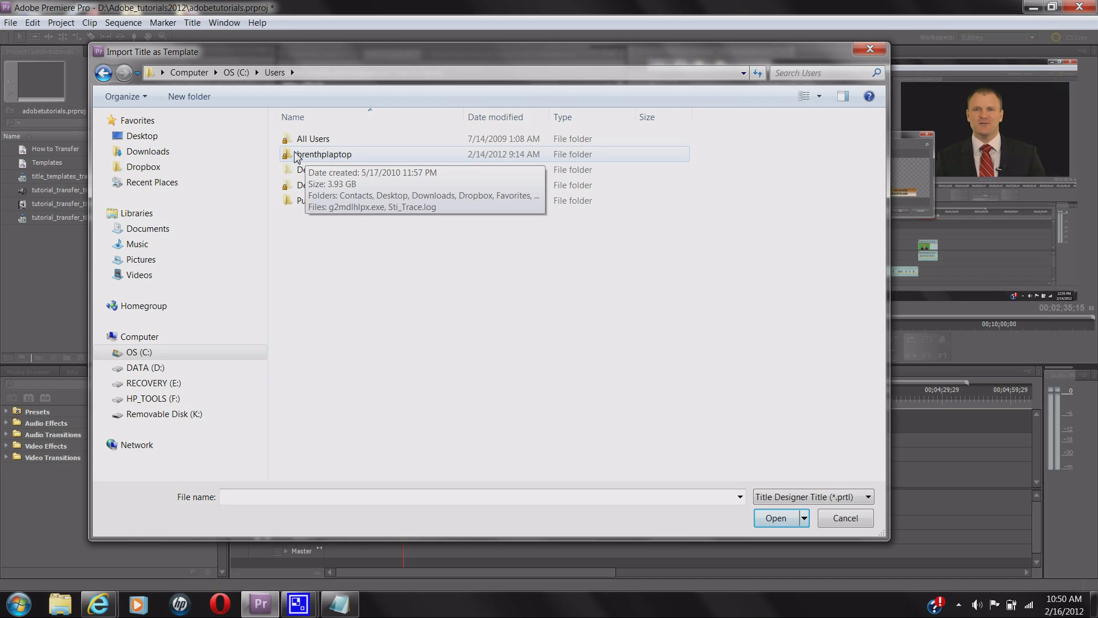
double_click(324, 154)
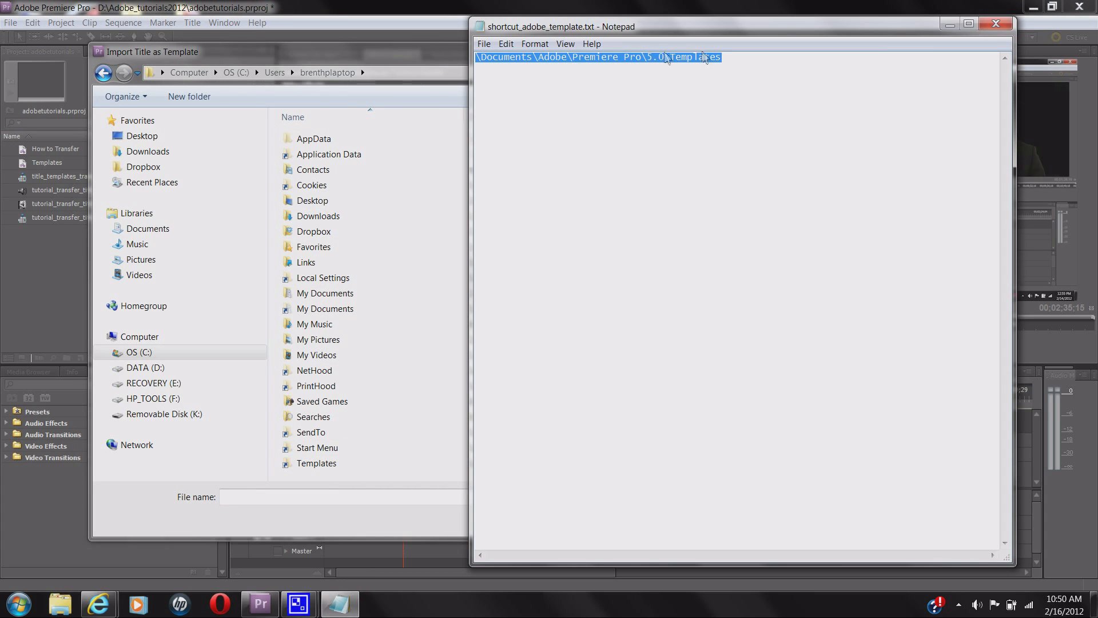
Copy the \Documents\Adobe\Premiere Pro\5.0\Templates path text from Notepad
right_click(666, 57)
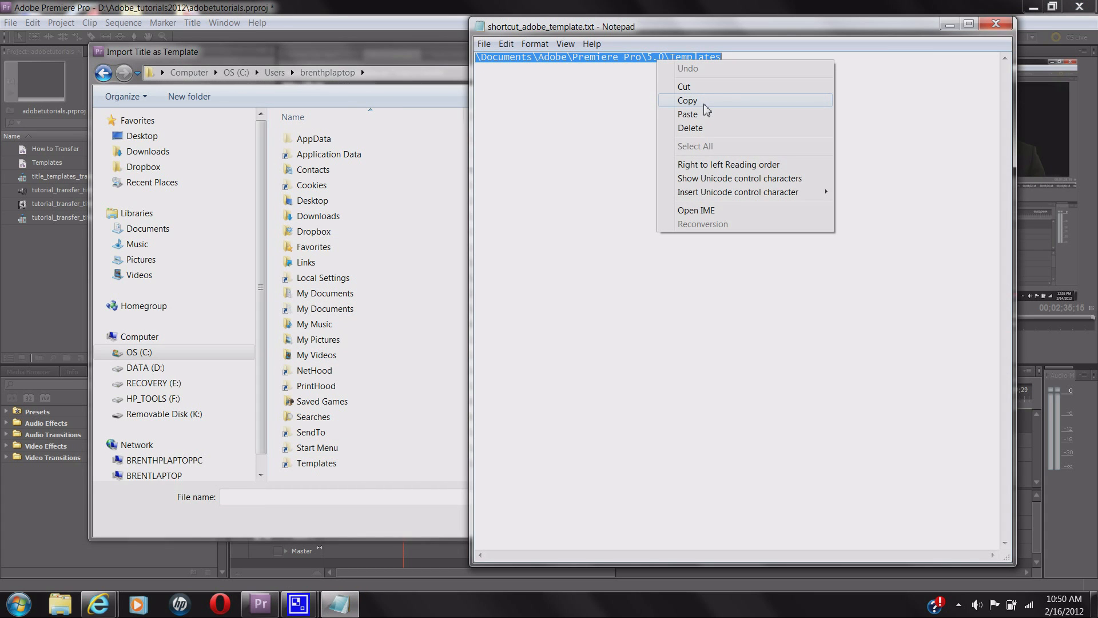
left_click(687, 100)
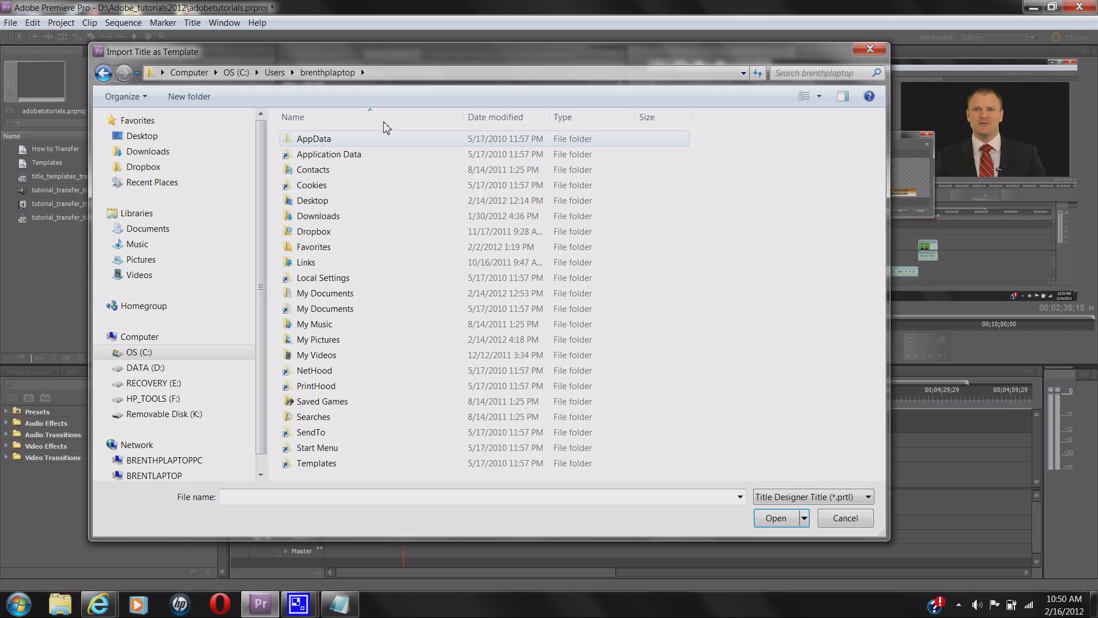
mouse_move(376, 78)
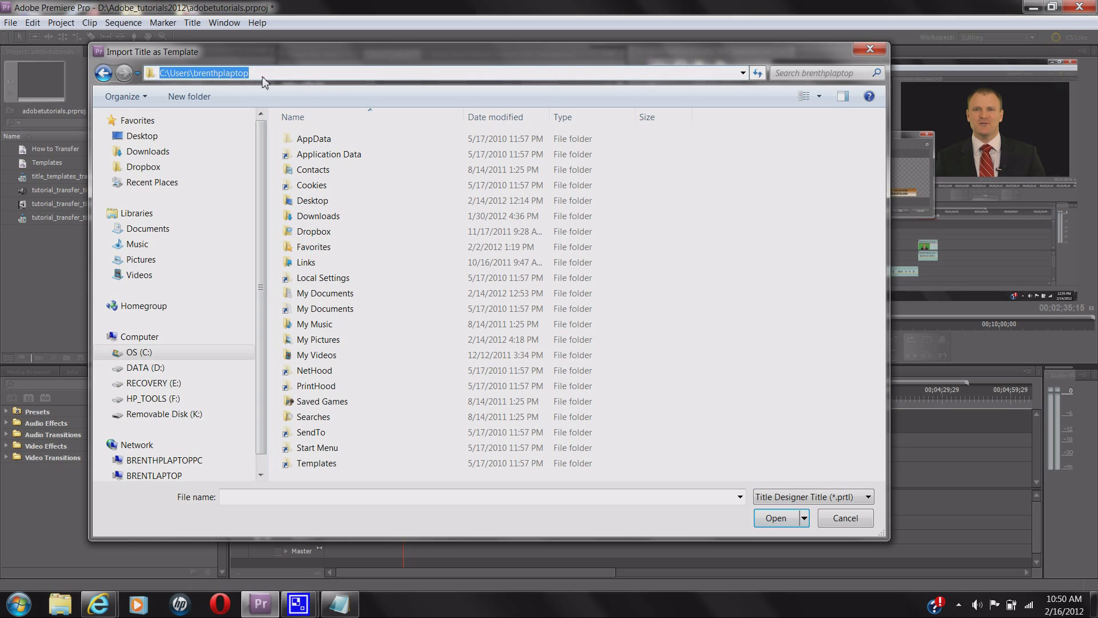
mouse_move(283, 78)
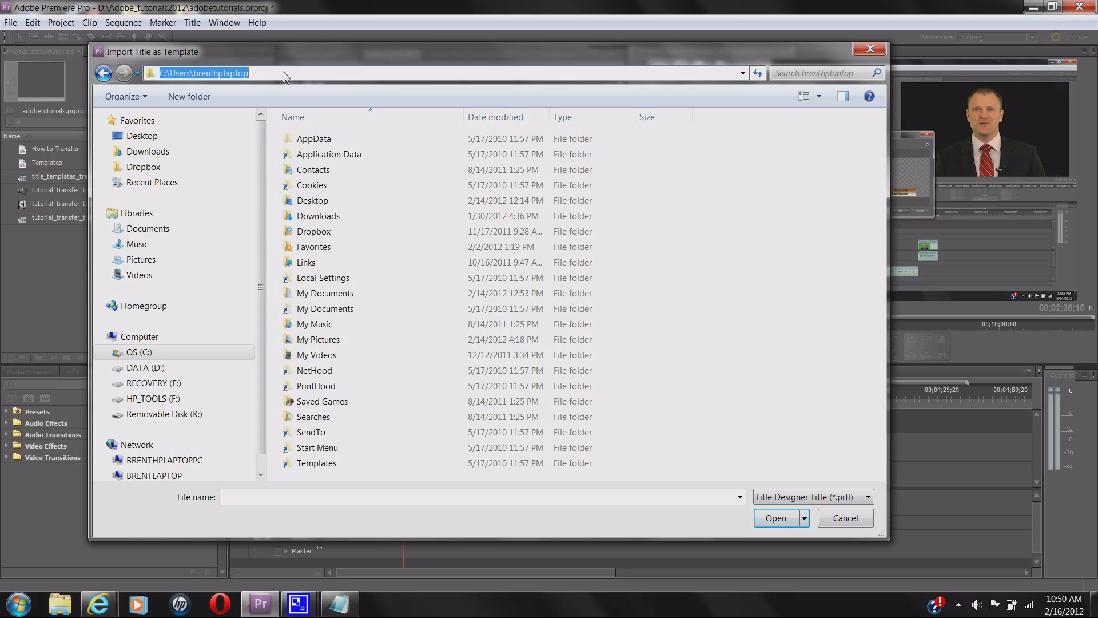